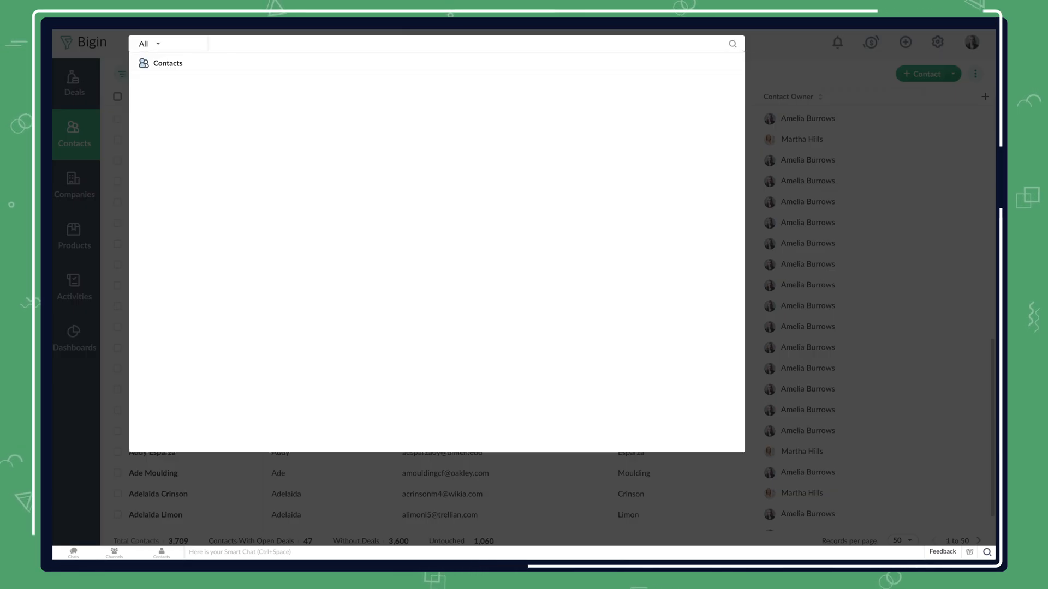
{"action": "type", "text": "Beckie Roberts"}
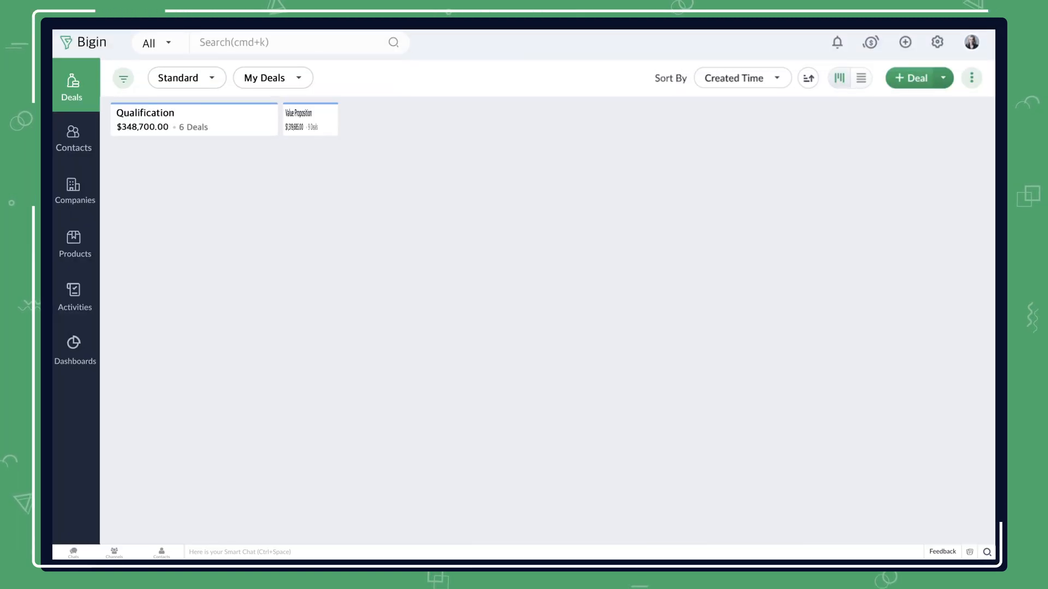
{"action": "left_click", "coordinate": [187, 78]}
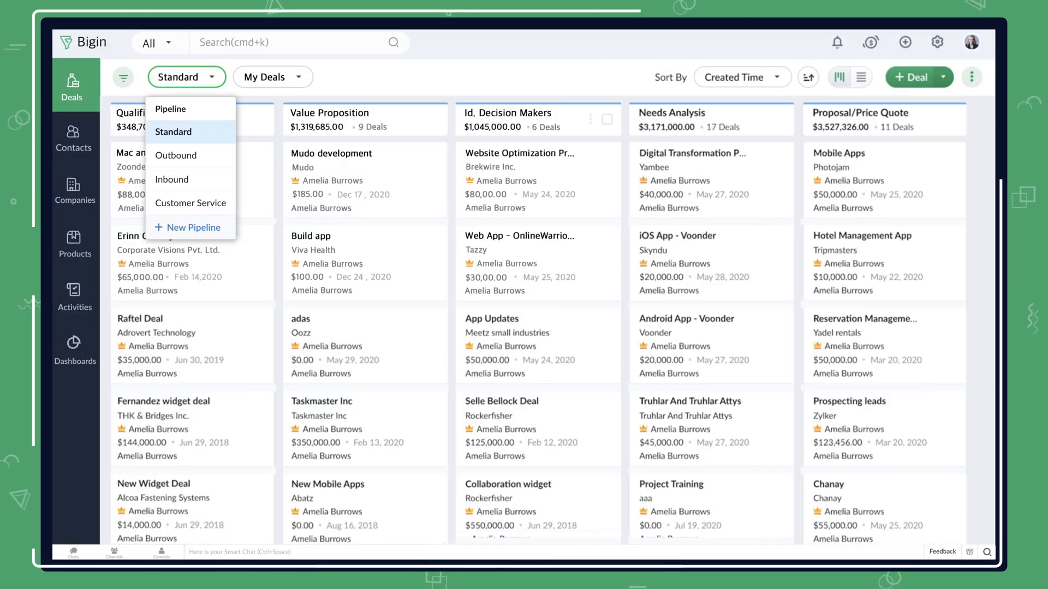
{"action": "left_click", "coordinate": [741, 77]}
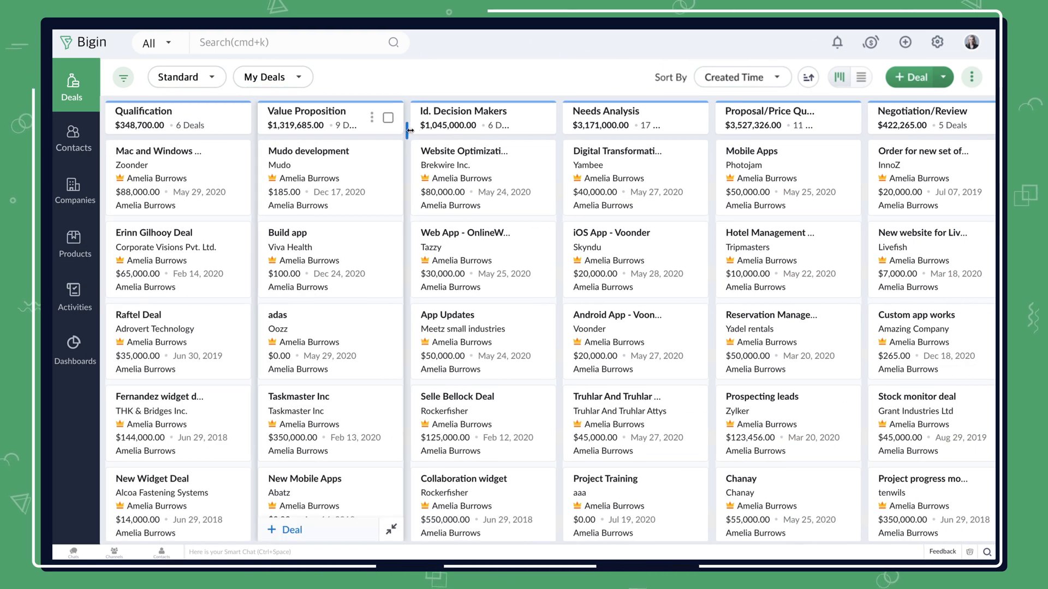
{"action": "left_click", "coordinate": [372, 118]}
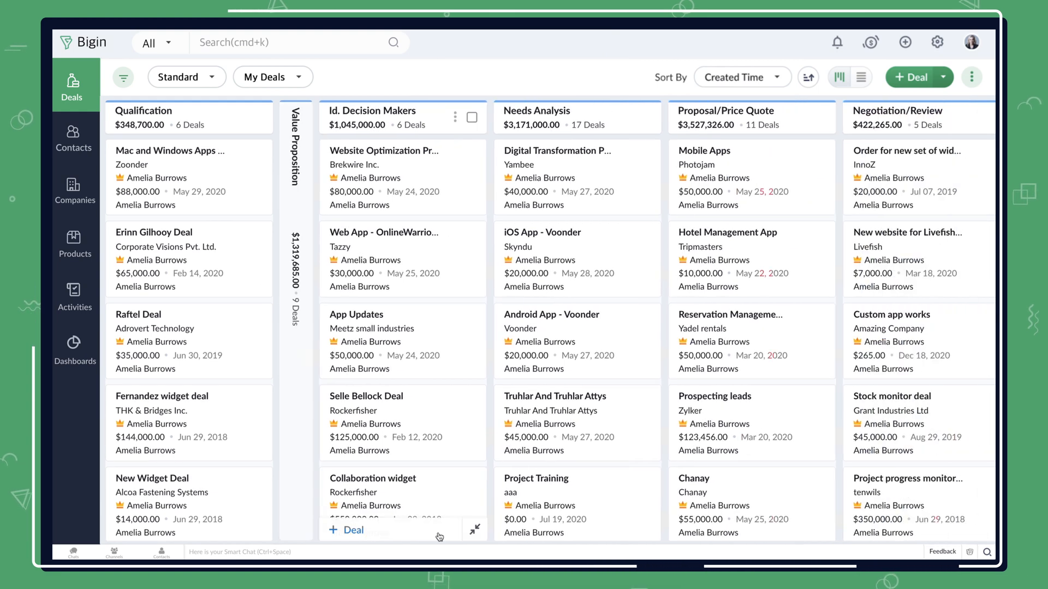